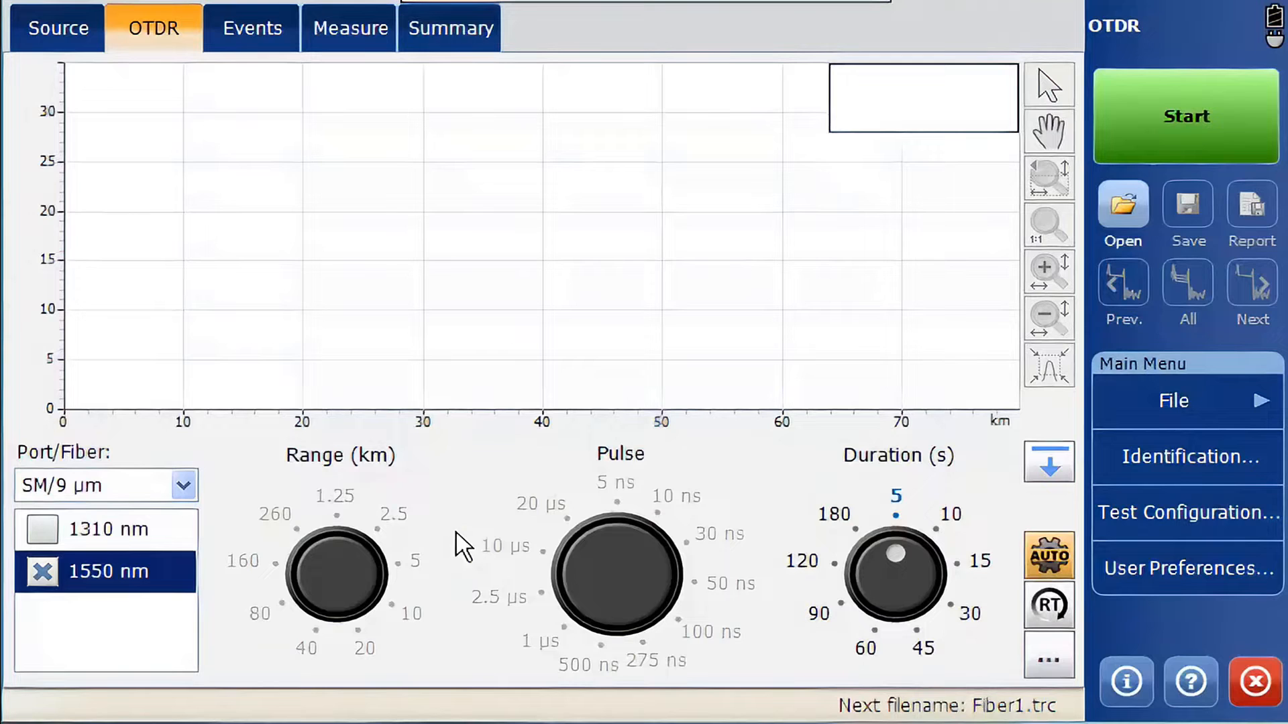
mouse_move(464, 534)
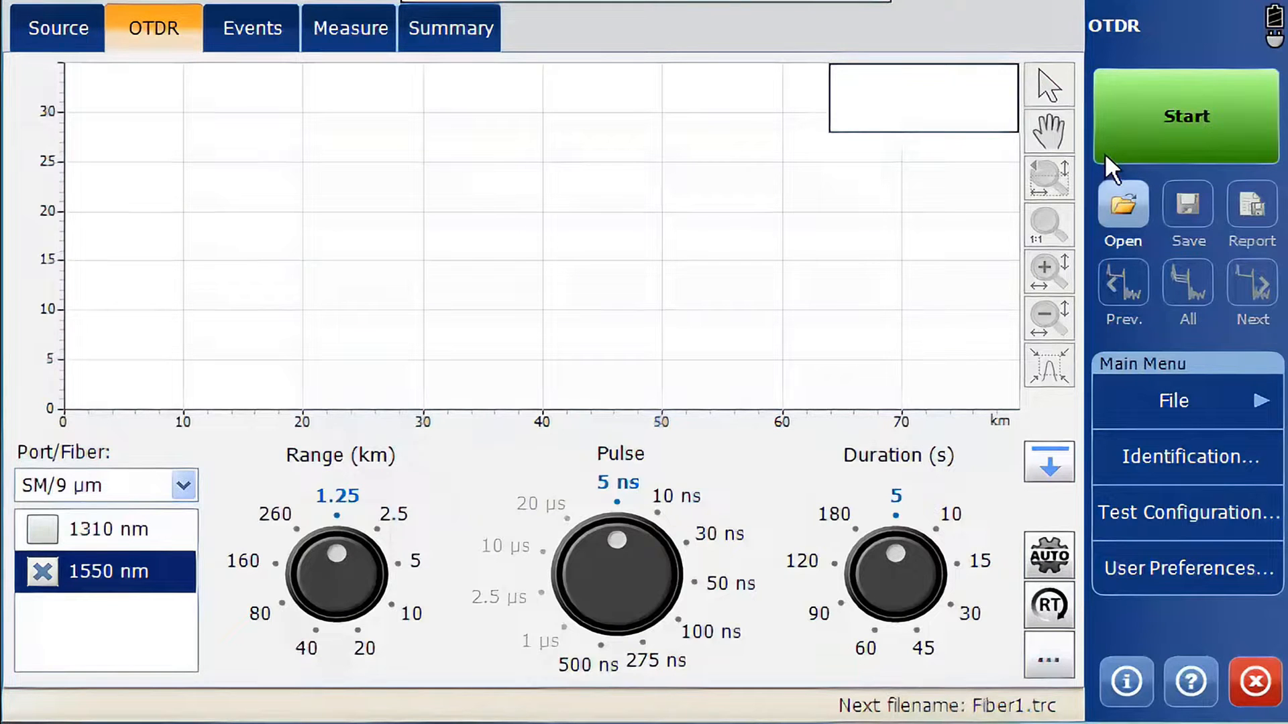
Step: Enable RT mode so Start splits into Start Averaged and Start RT
click(1049, 606)
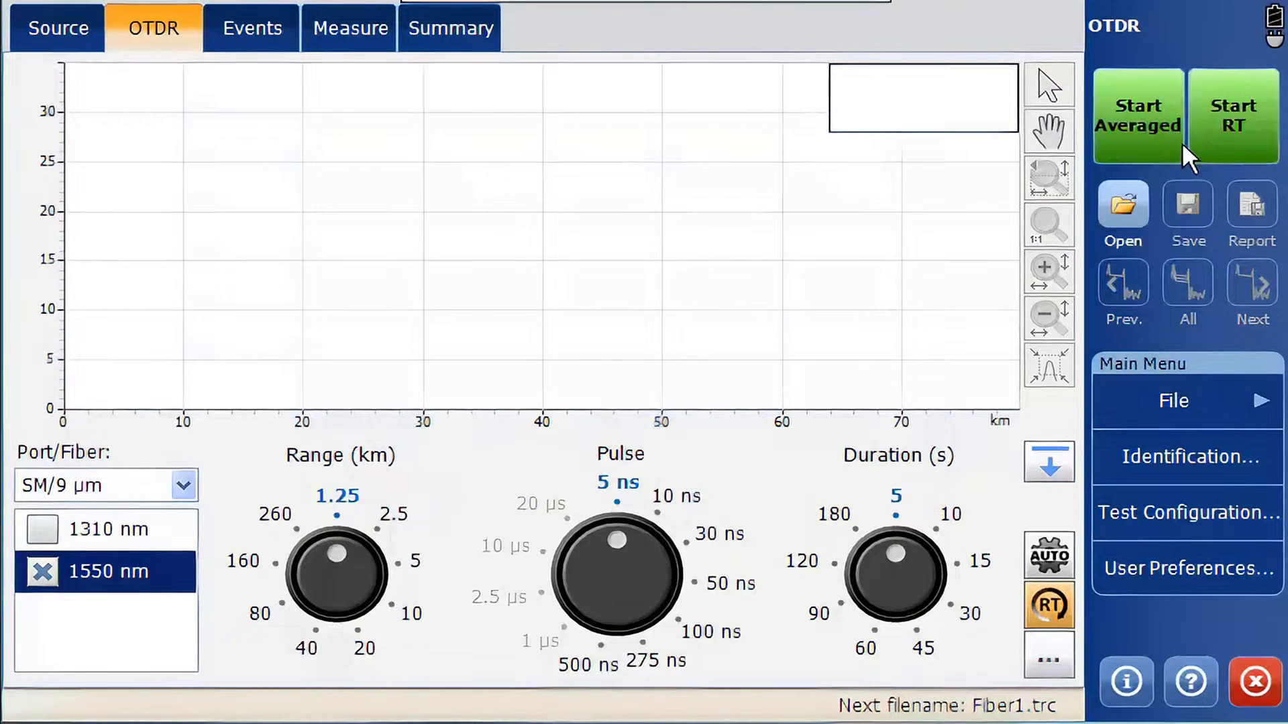
mouse_move(1265, 169)
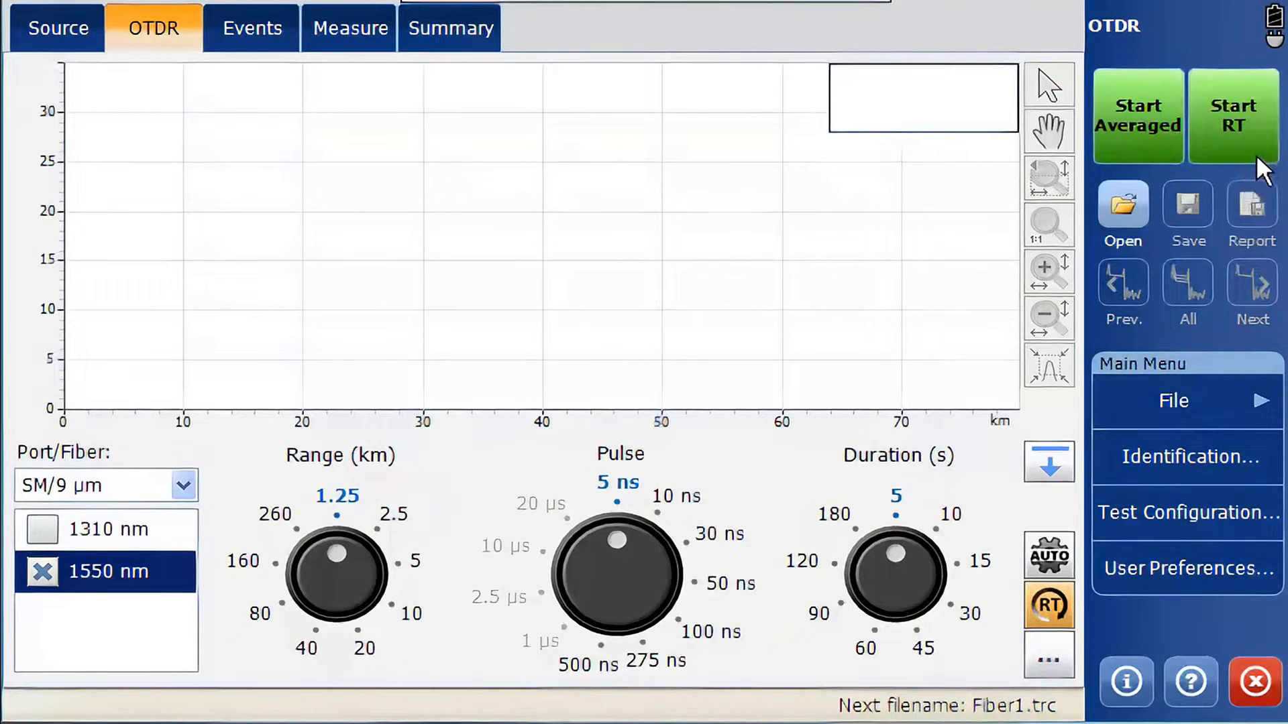
mouse_move(1155, 155)
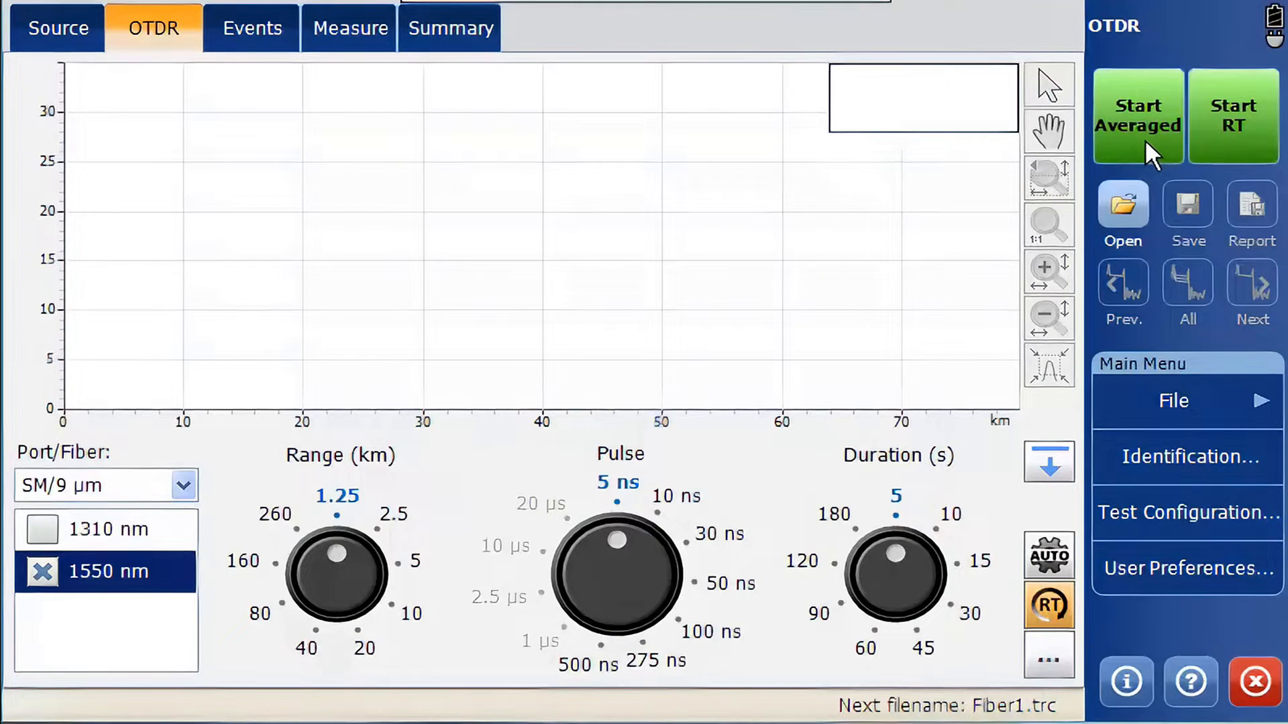
Step: In Extended Acquisition Parameters, tick Remain in auto-settings and confirm
click(1048, 656)
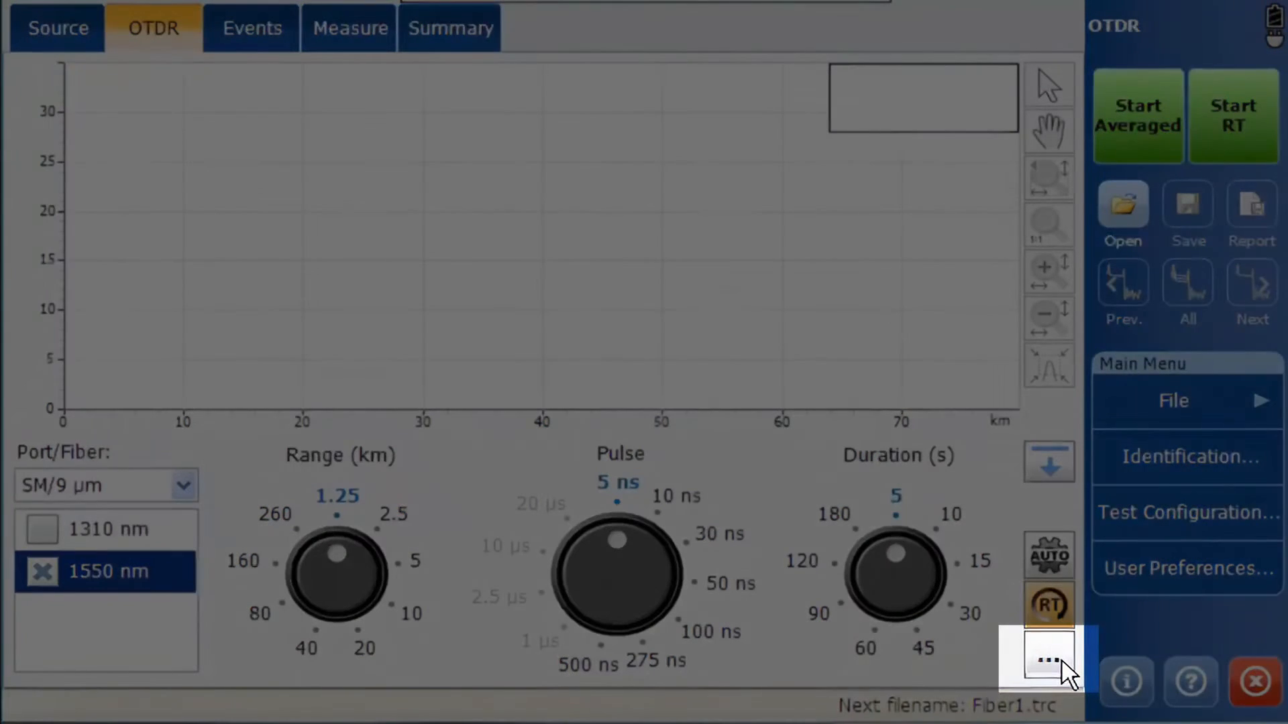
click(1037, 660)
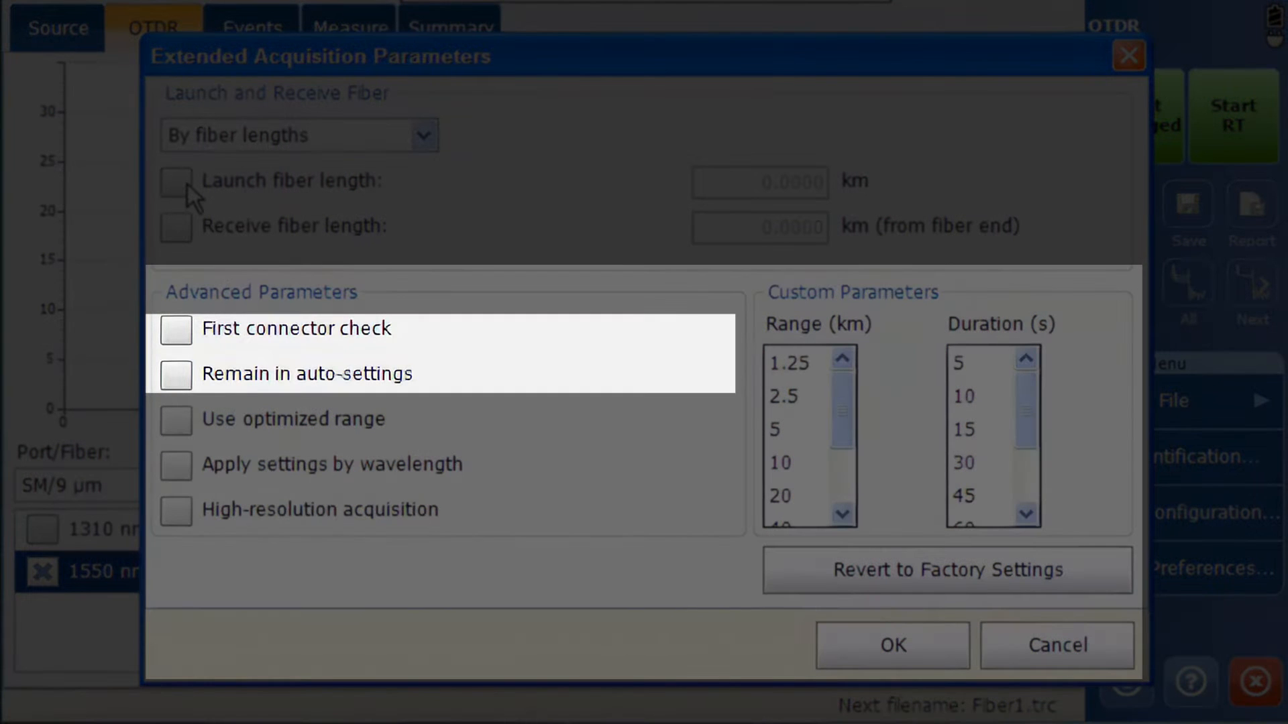
click(174, 374)
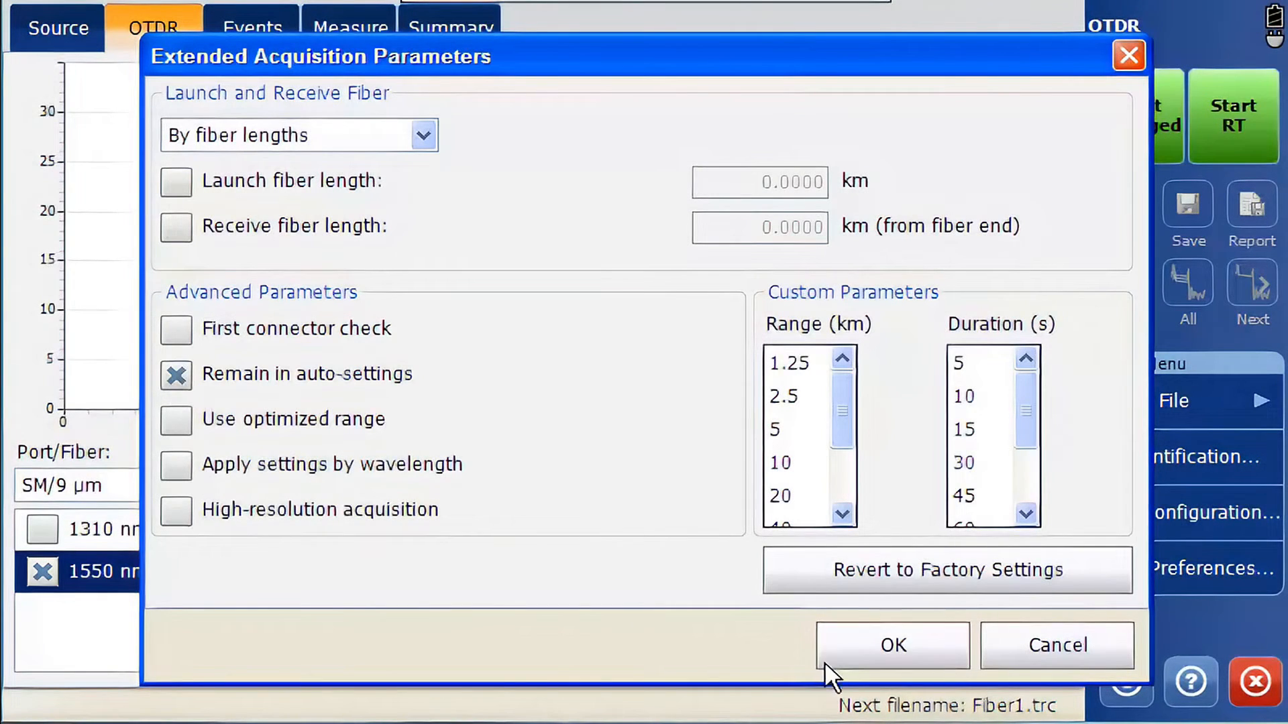
click(890, 645)
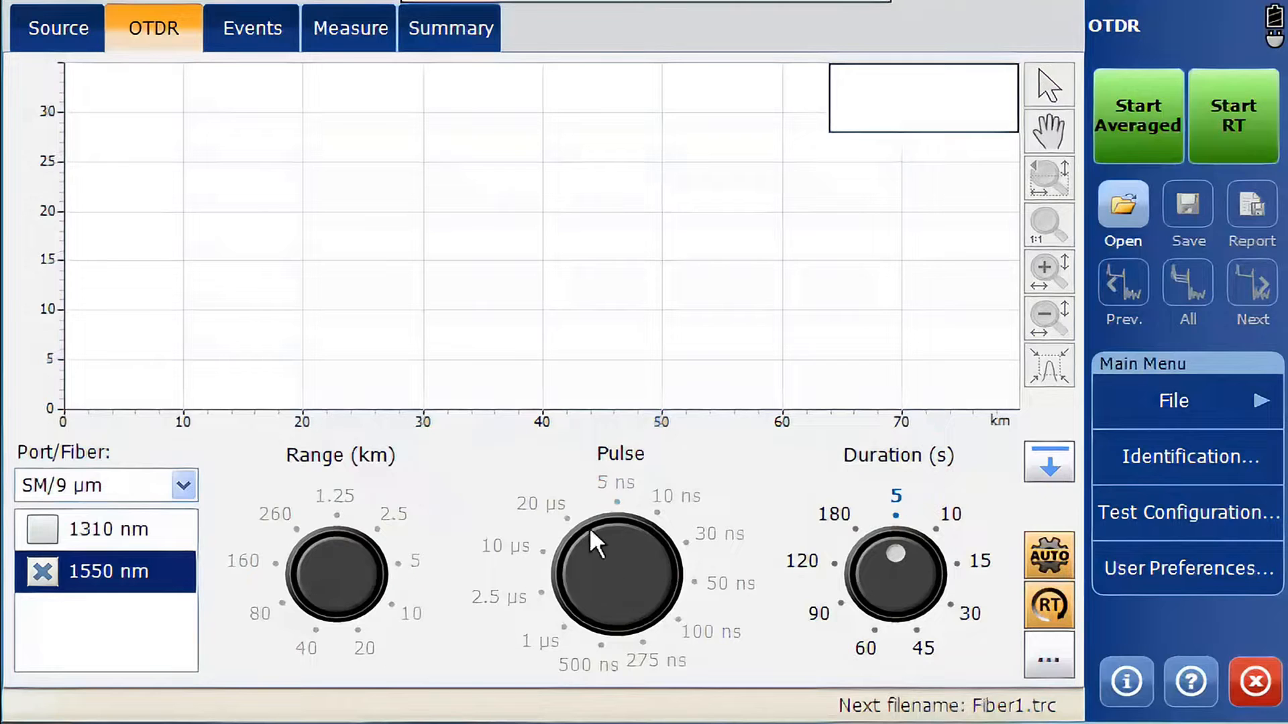
mouse_move(506, 468)
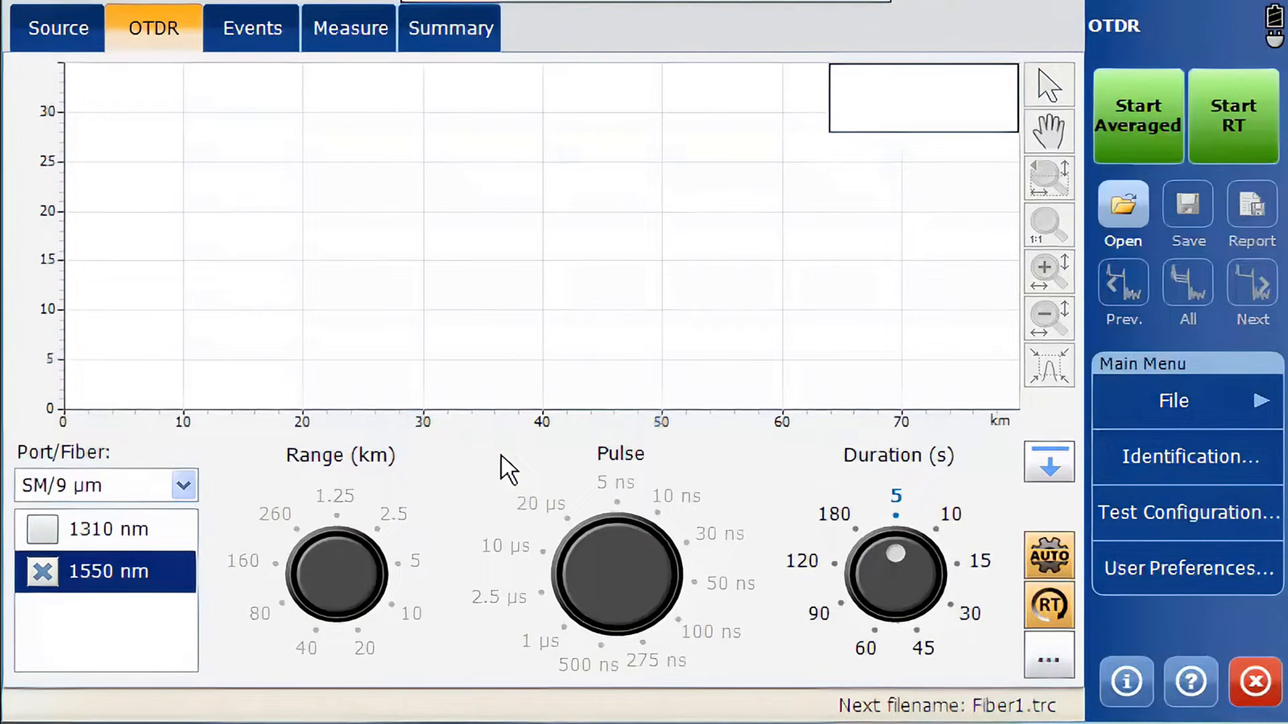
Step: Untick Remain in auto-settings and apply settings by wavelength, confirming each change
click(1049, 555)
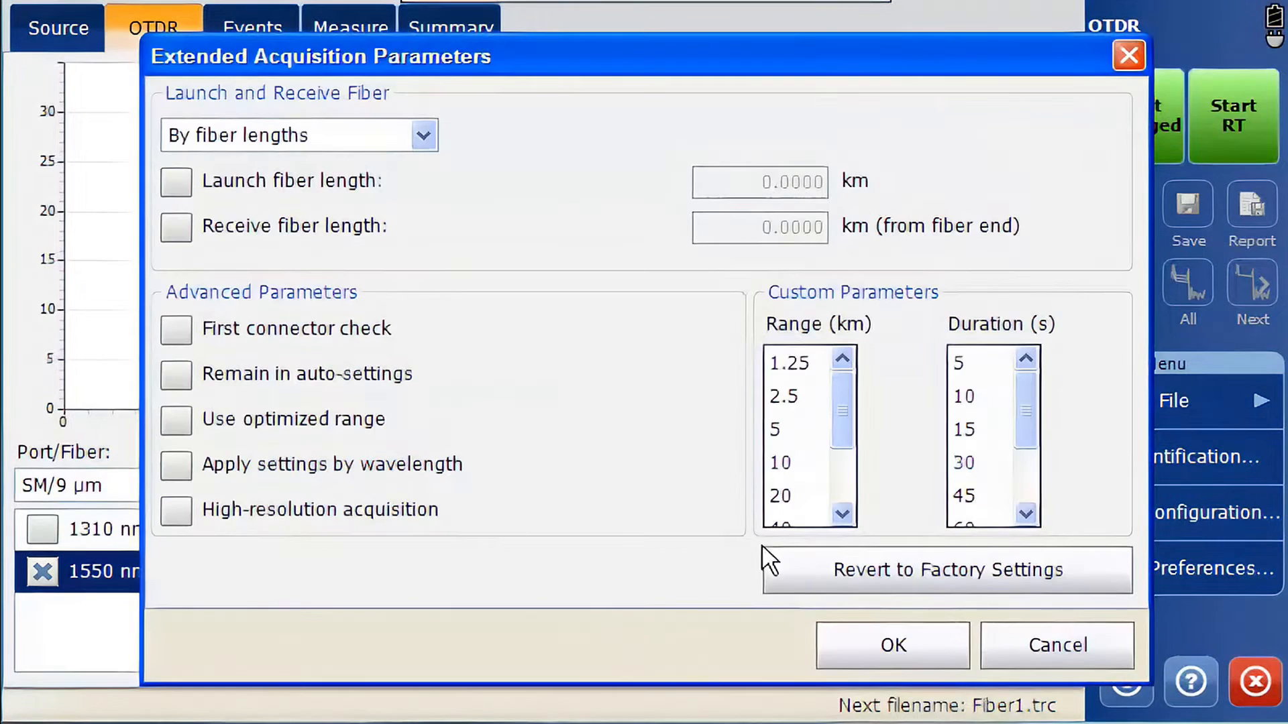
mouse_move(250, 440)
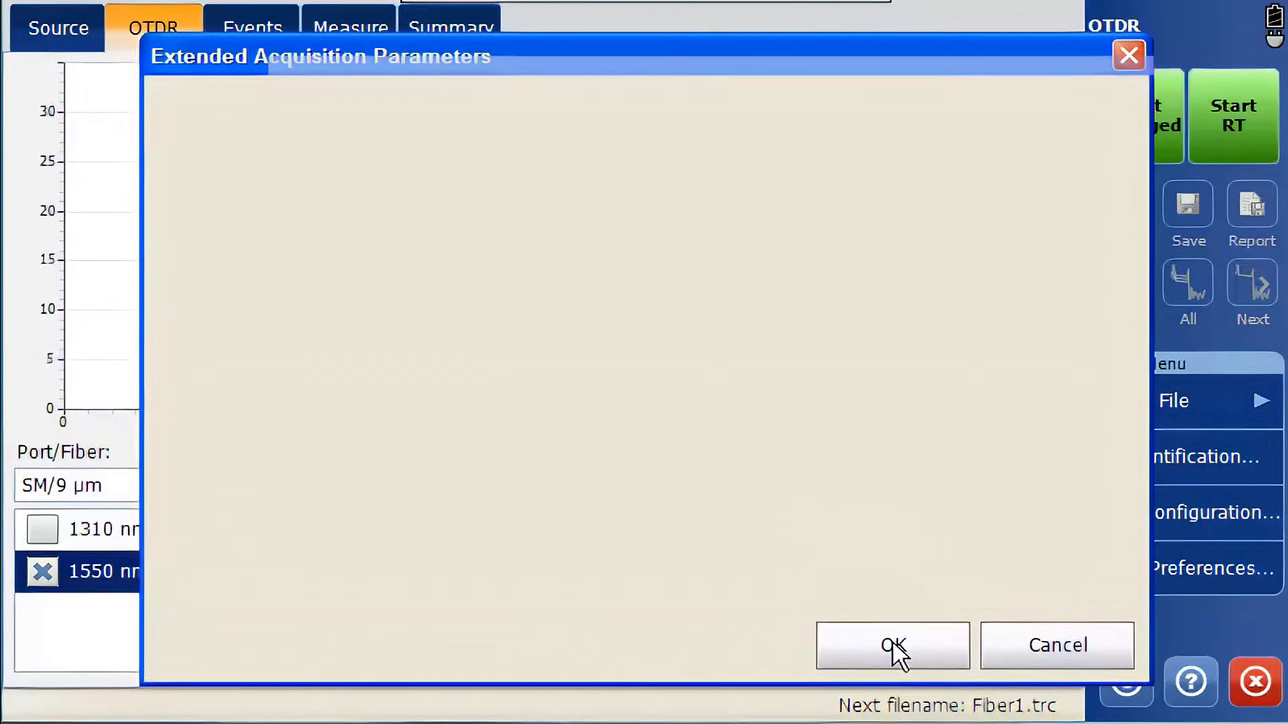
click(892, 645)
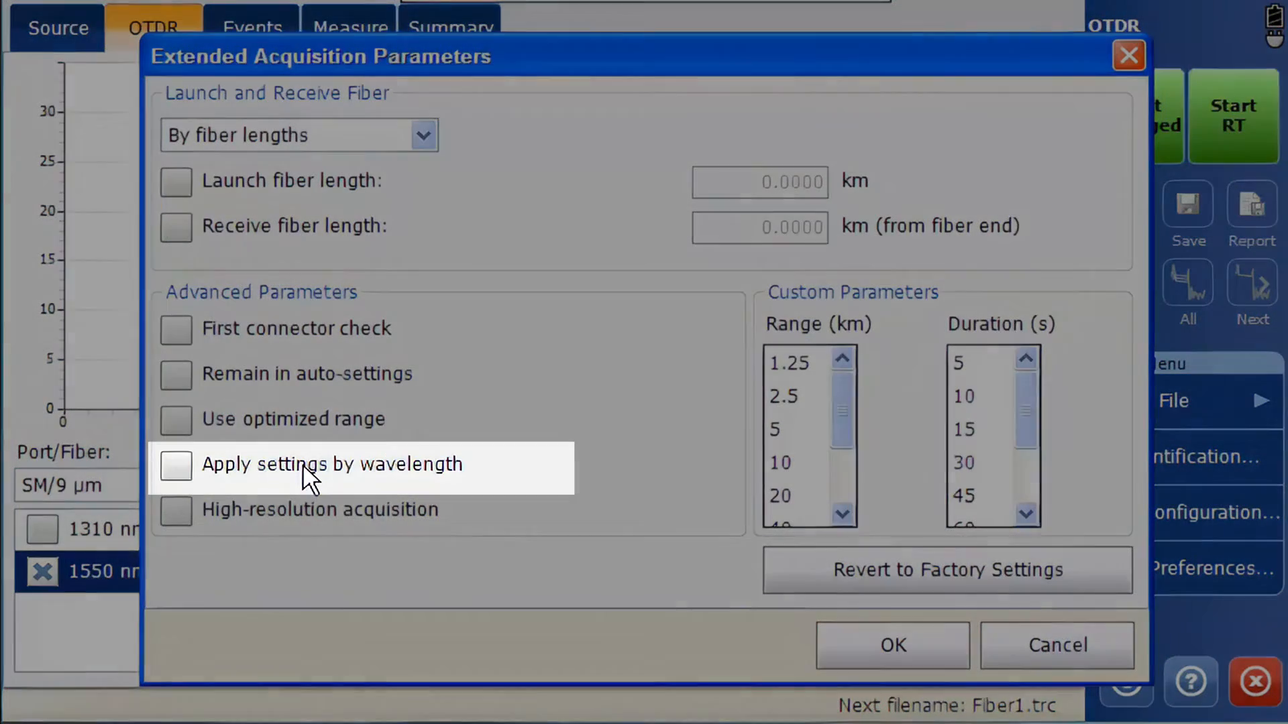
click(175, 464)
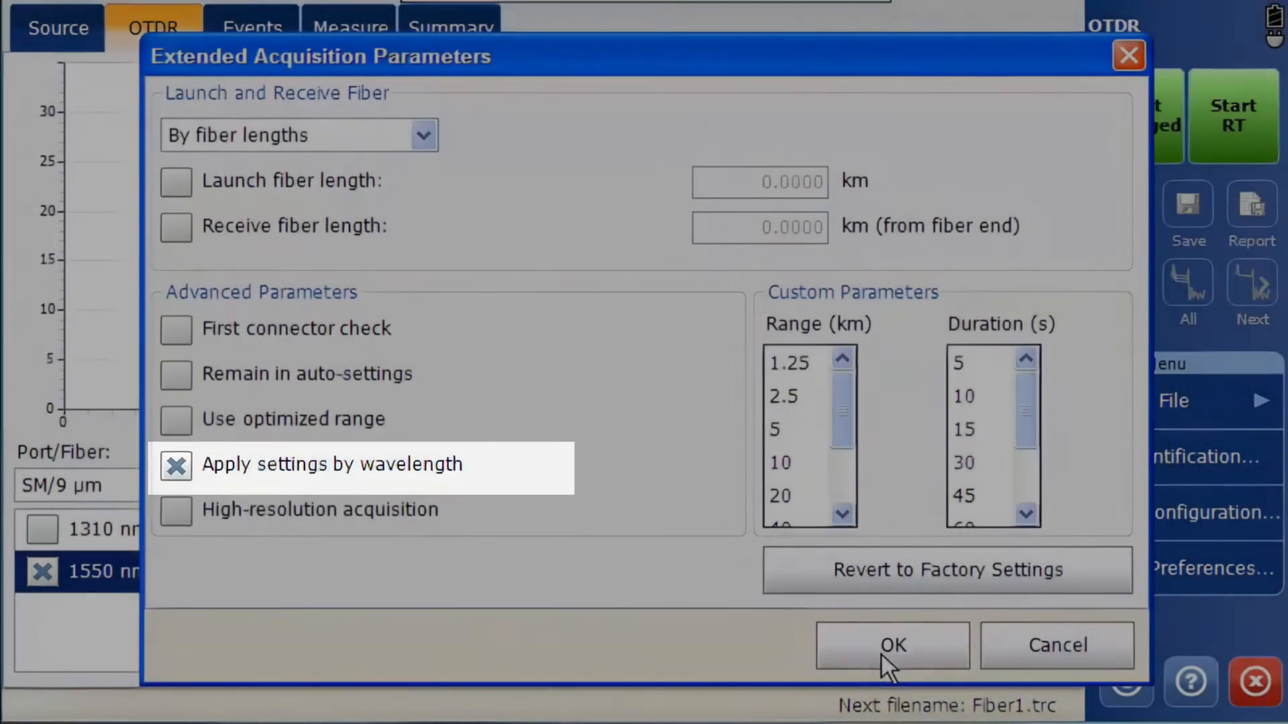
click(891, 645)
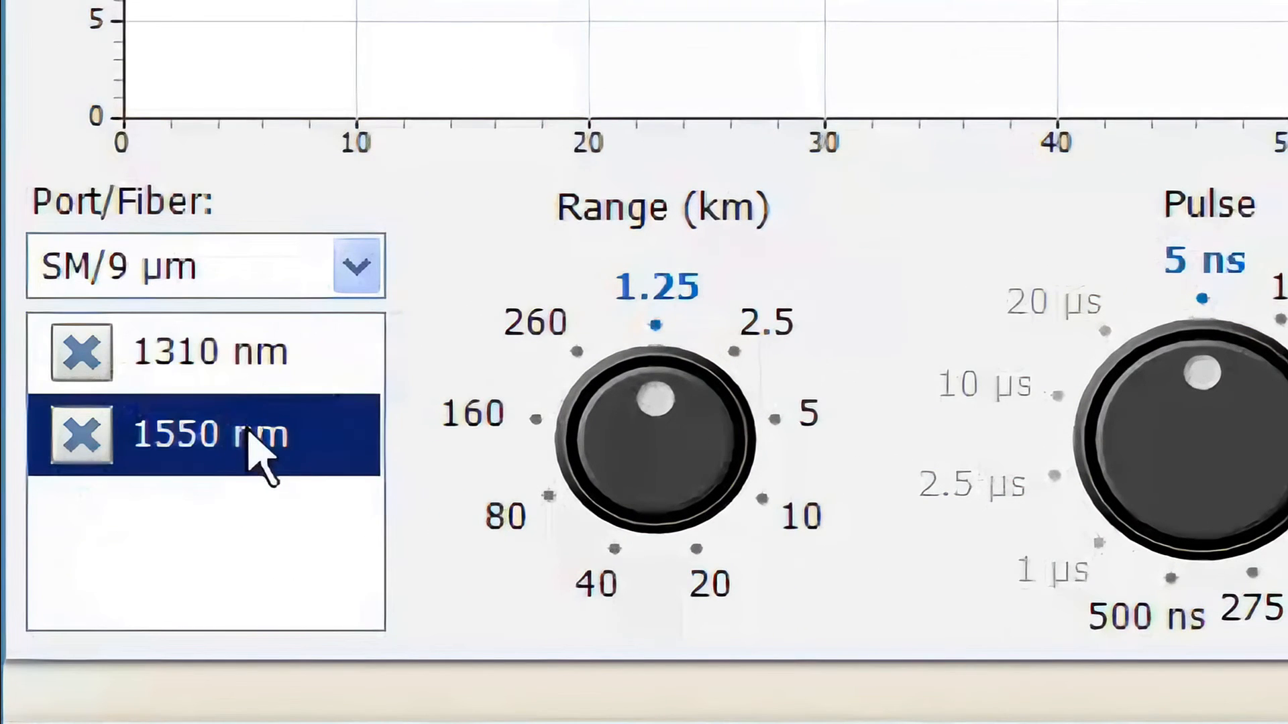
mouse_move(755, 378)
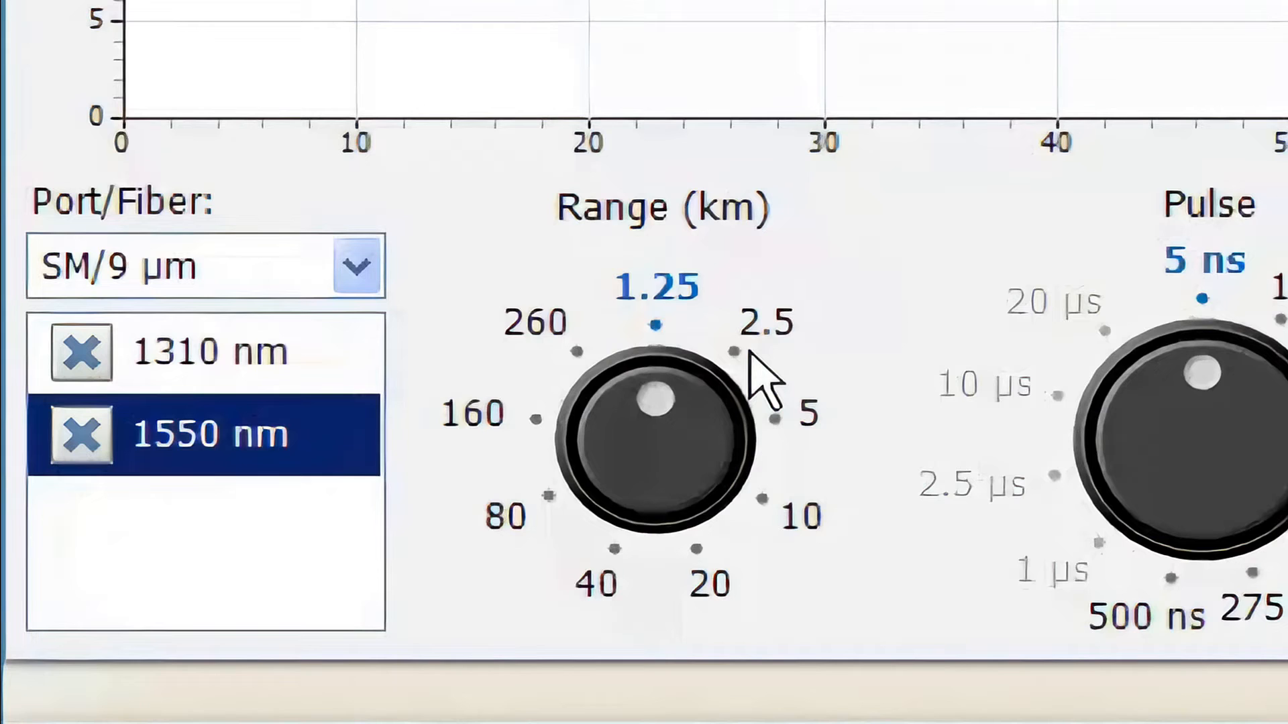
Step: Check 1310 nm keeps 1.25 km, then return to 1550 nm with its 2.5 km range
click(209, 350)
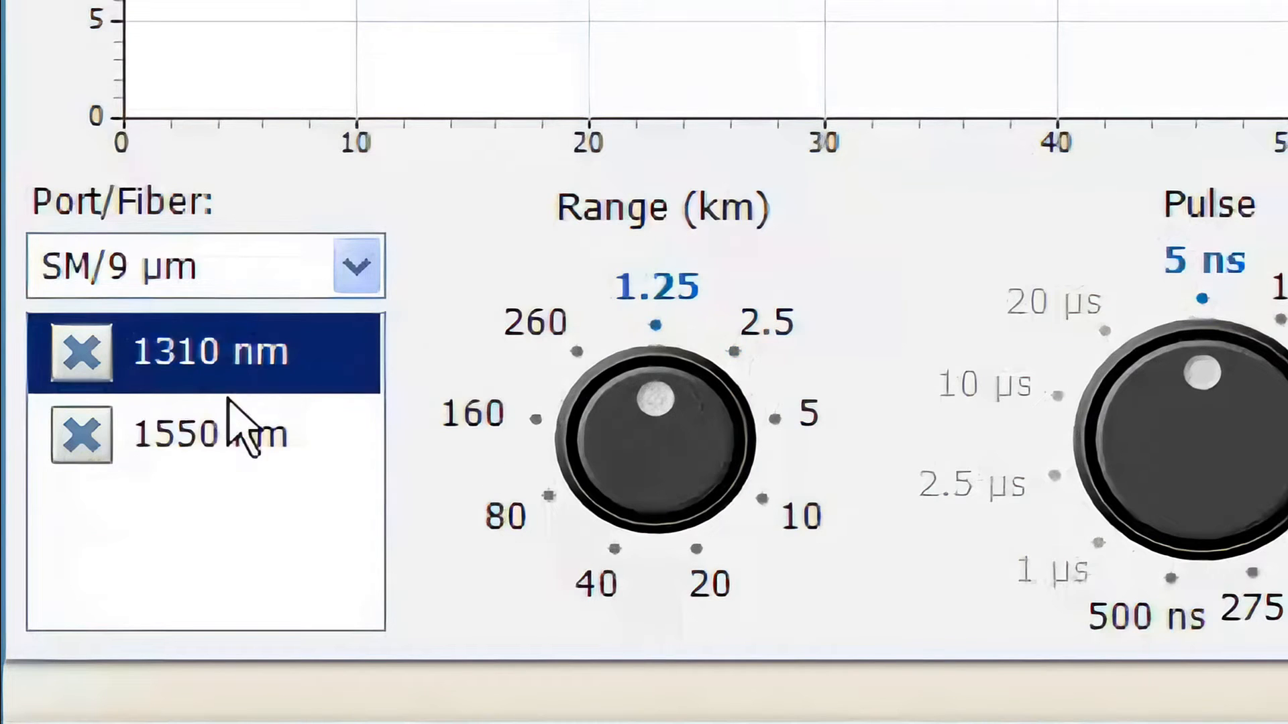
click(209, 433)
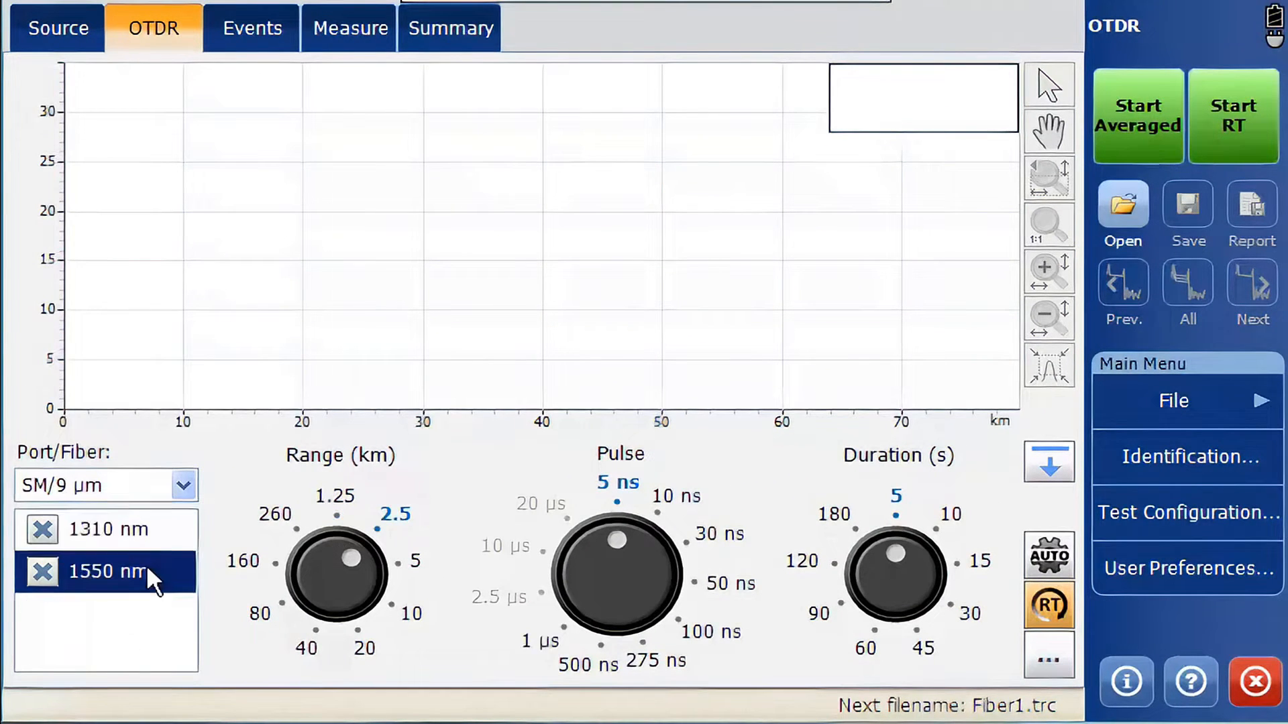
Step: Add 0.5 to the Range (km) custom list in Extended Acquisition Parameters and confirm
click(1048, 656)
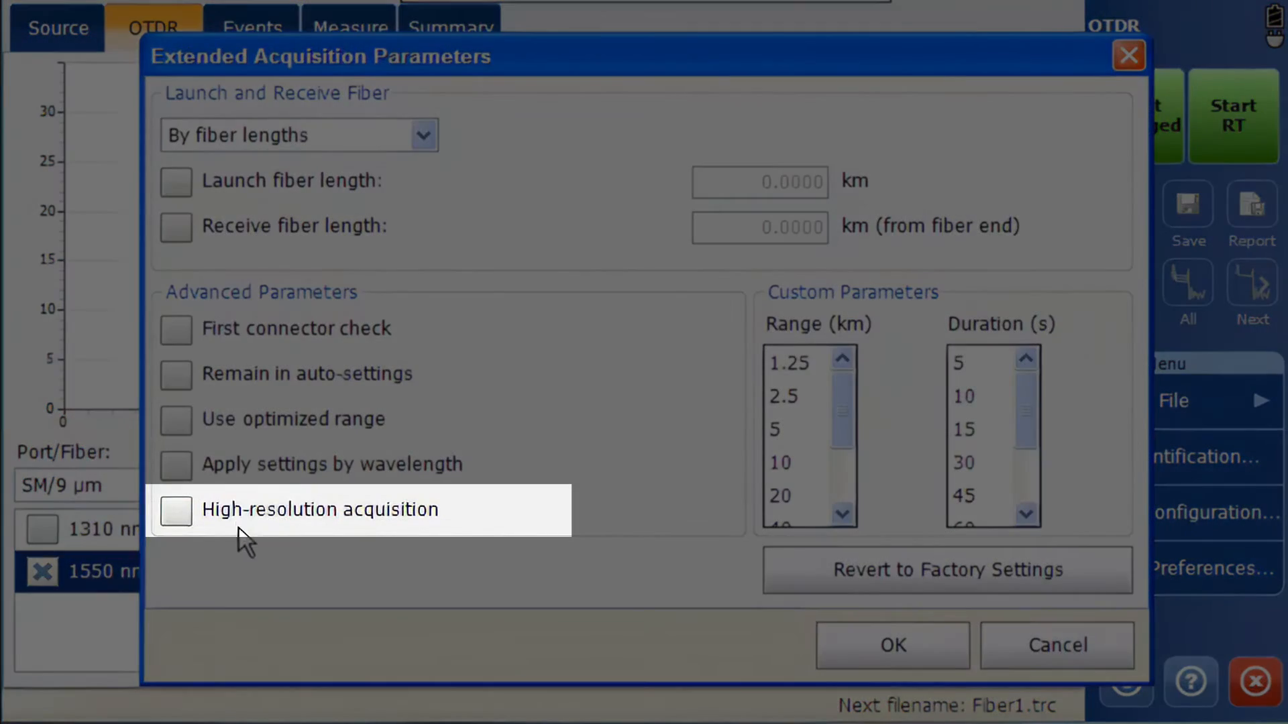
mouse_move(174, 513)
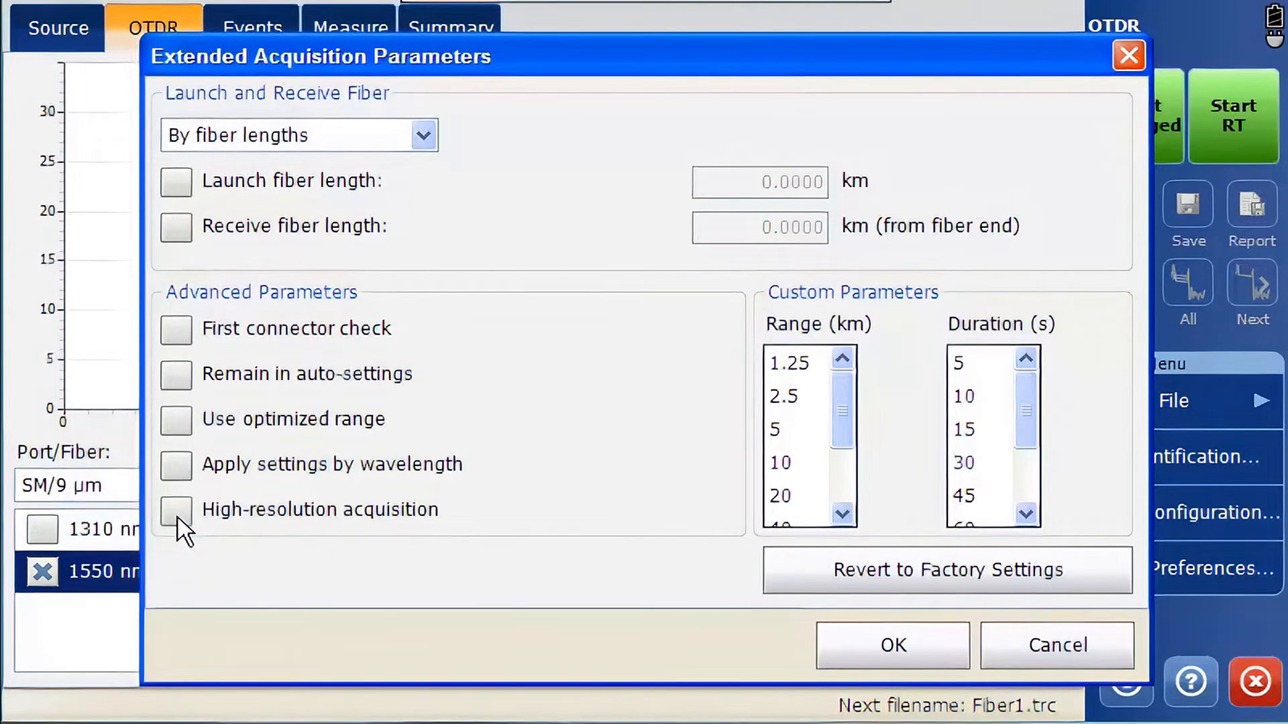
mouse_move(843, 421)
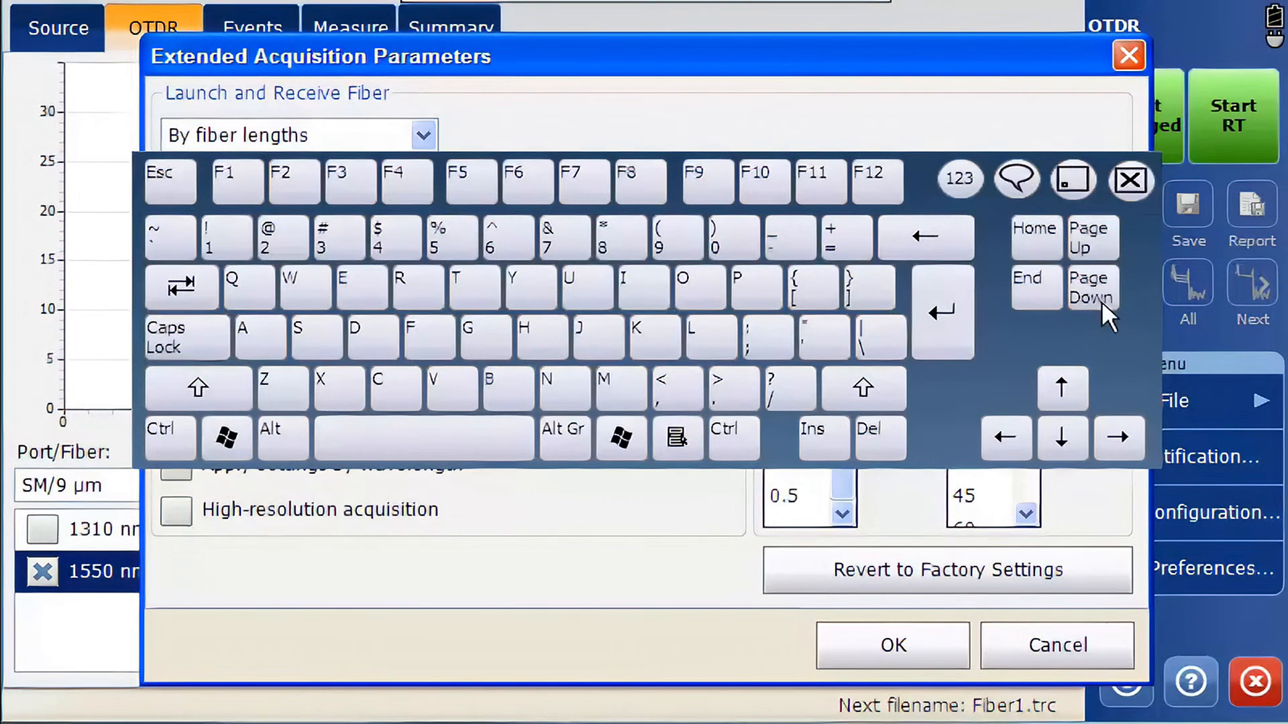
click(1129, 178)
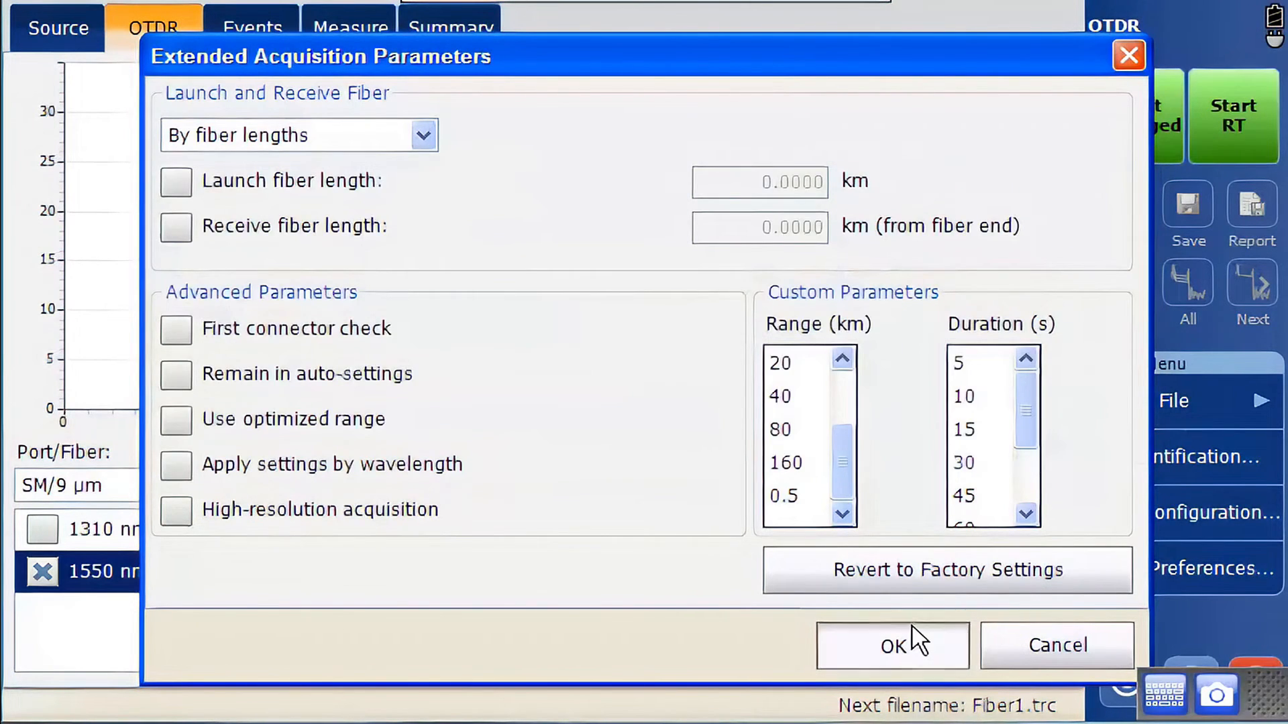
click(892, 646)
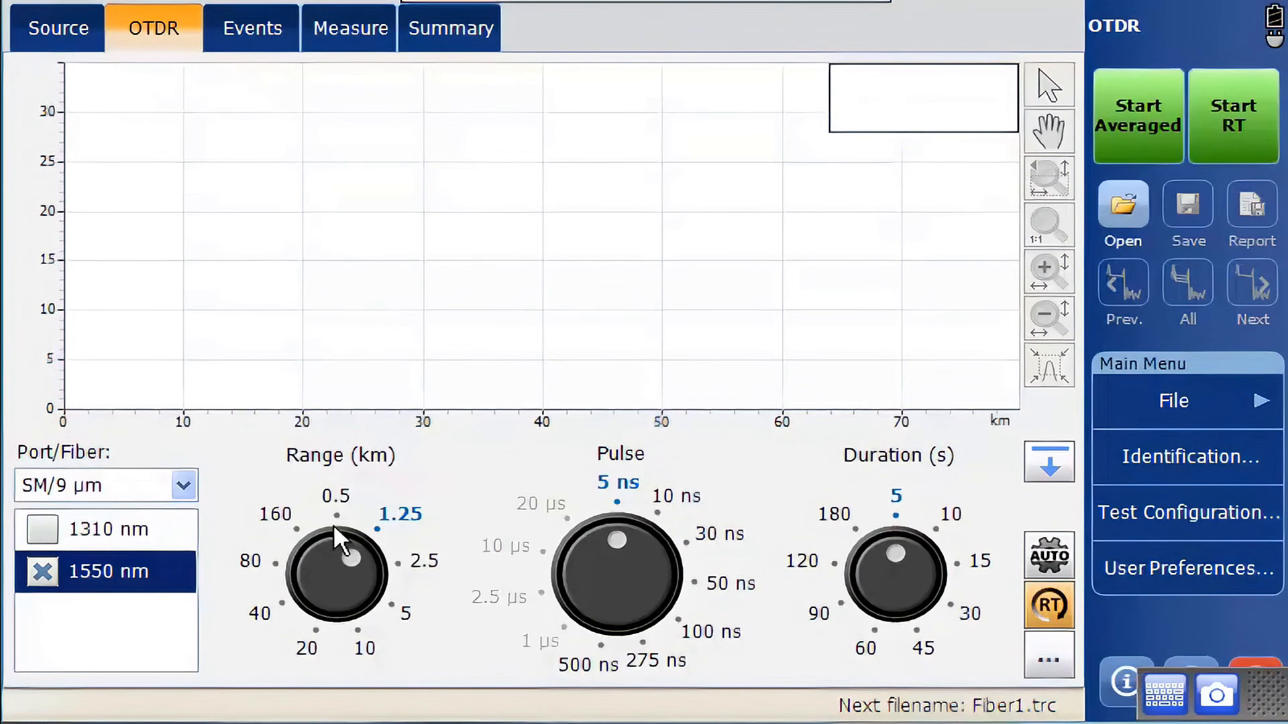
mouse_move(331, 519)
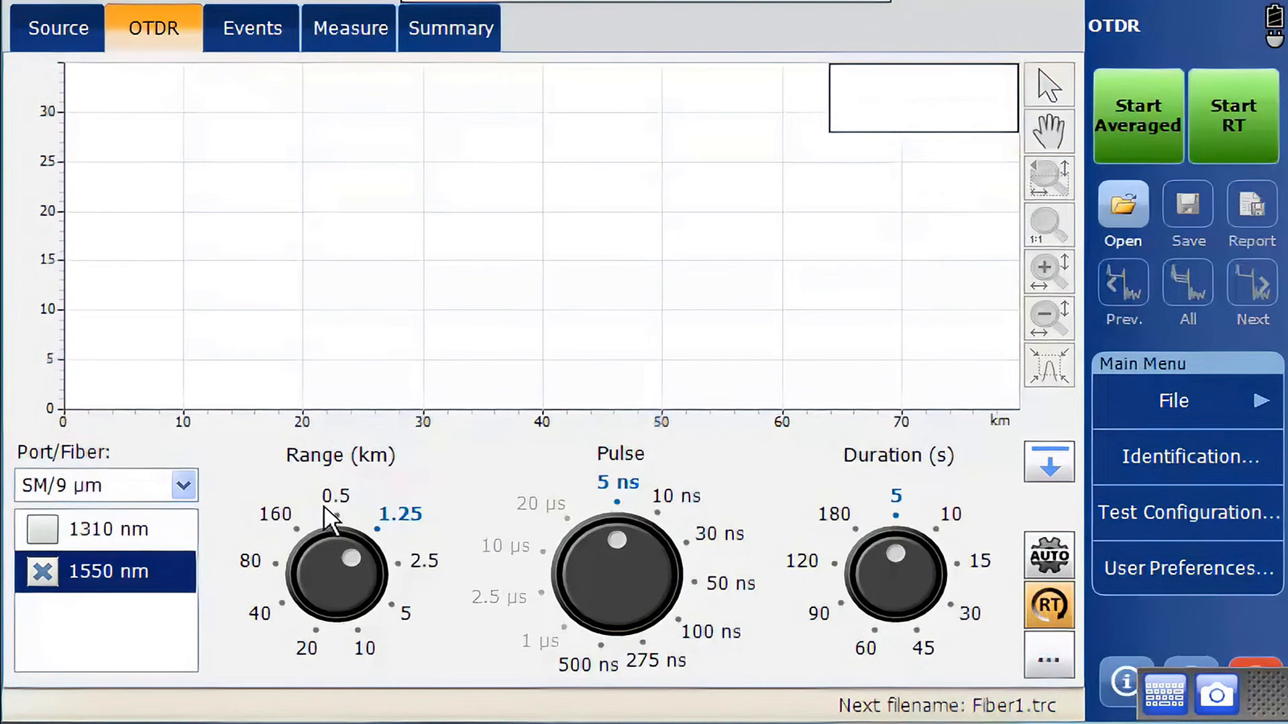